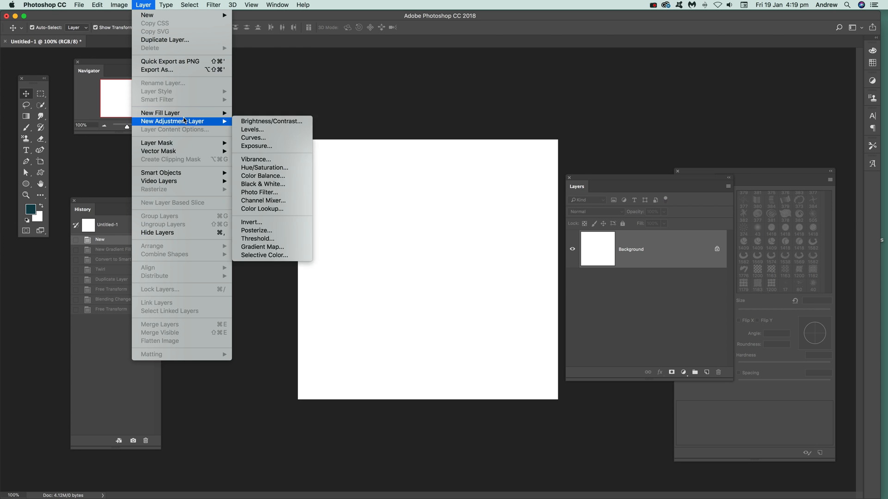
mouse_move(160, 112)
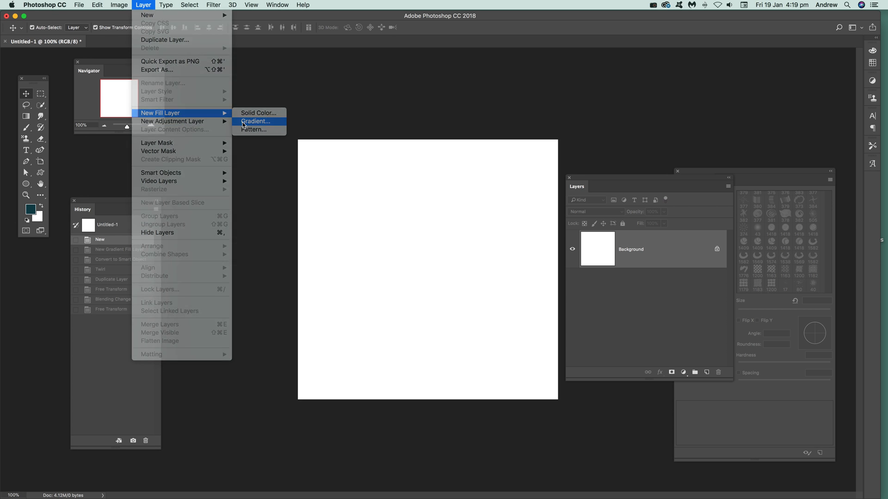
Step: Create a gradient fill layer using a striped black-and-pale preset from the gradient picker
left_click(255, 121)
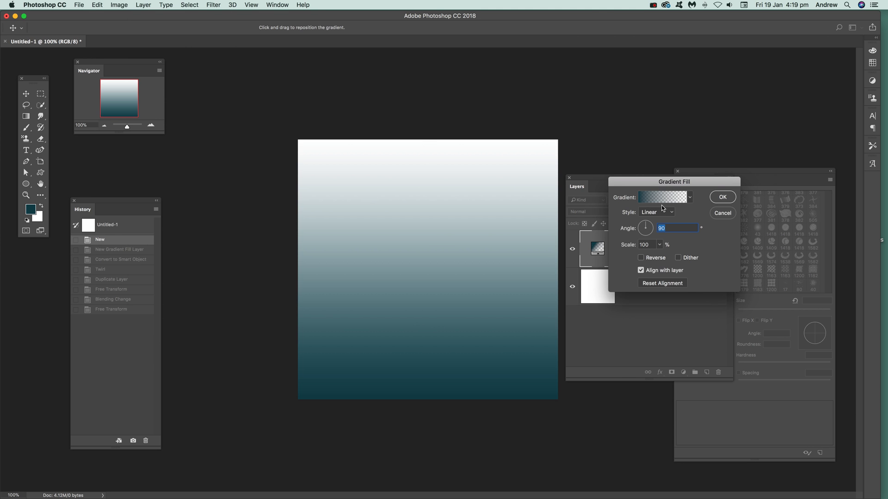
left_click(689, 197)
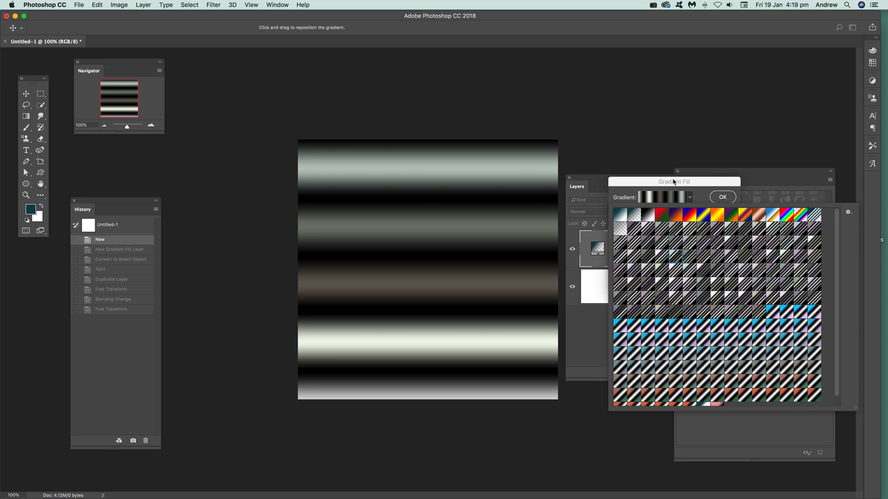
mouse_move(663, 331)
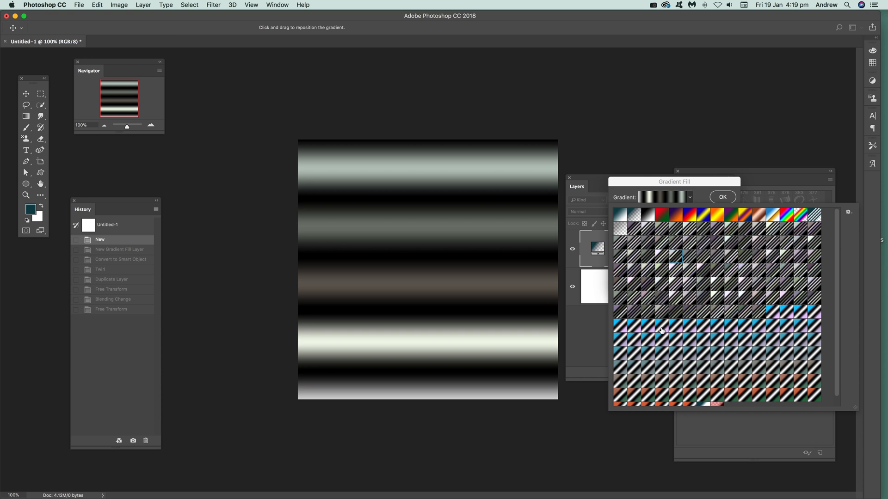
mouse_move(617, 308)
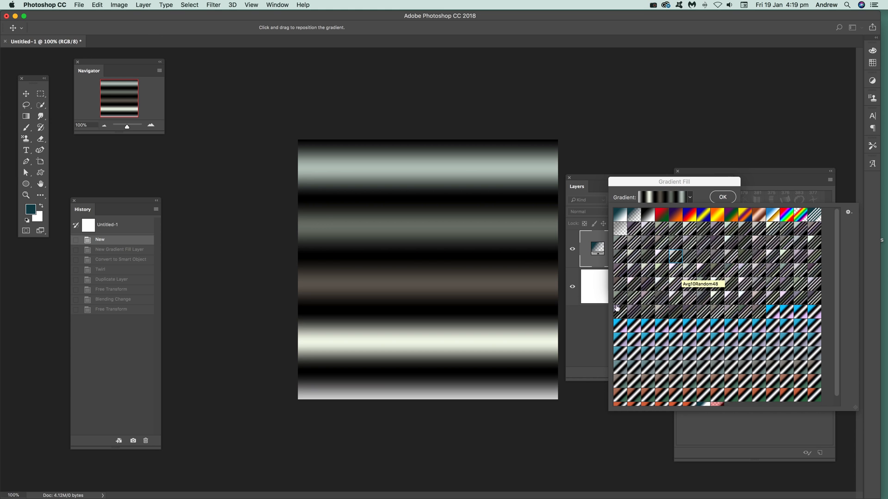
left_click(665, 197)
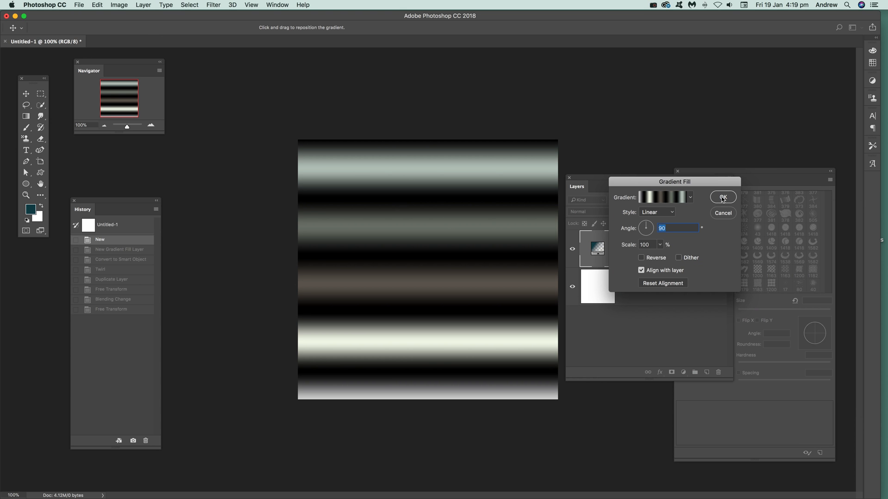
left_click(723, 197)
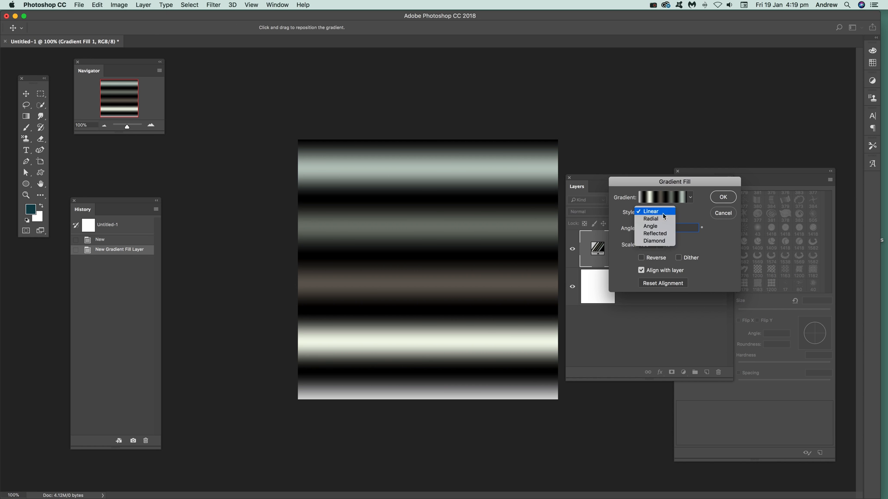
left_click(650, 219)
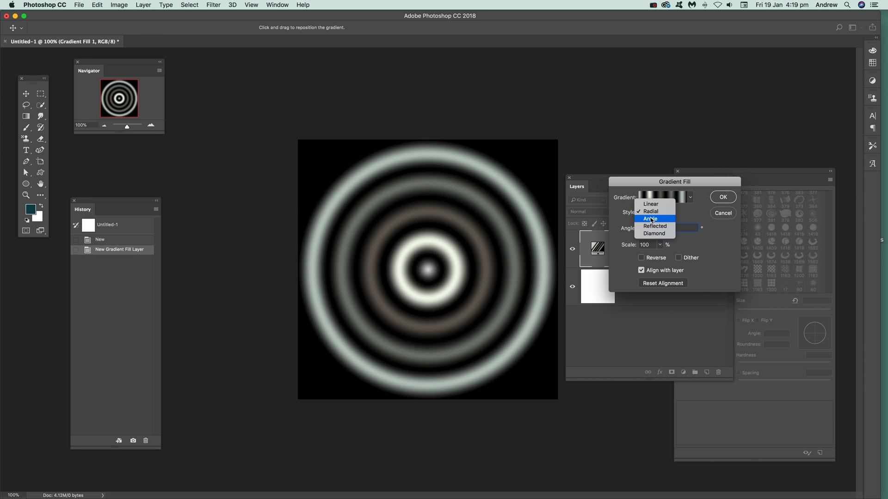
left_click(653, 226)
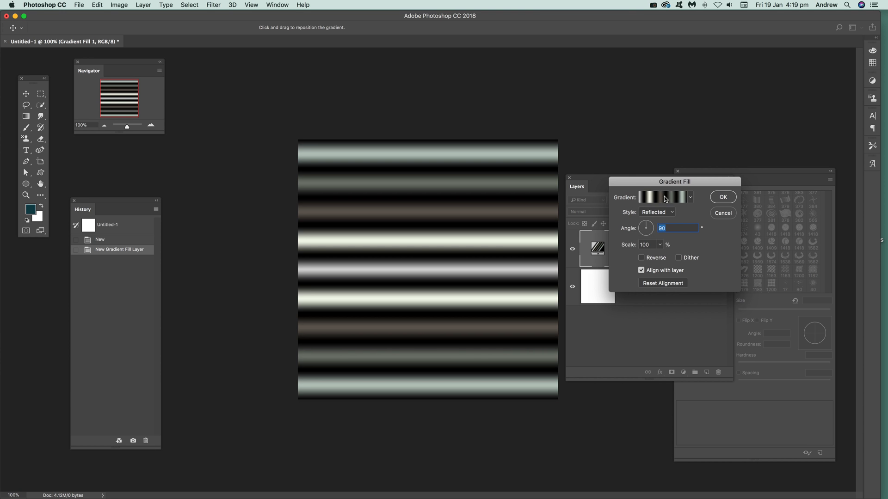
left_click(656, 212)
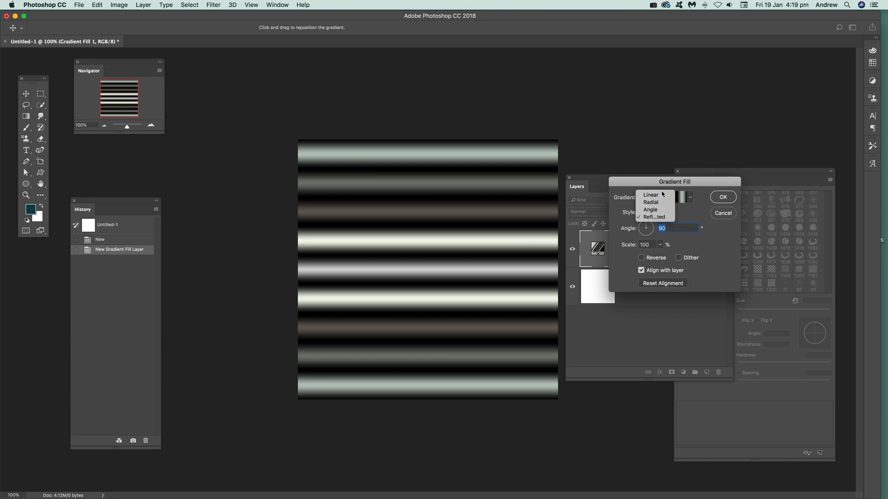
left_click(650, 194)
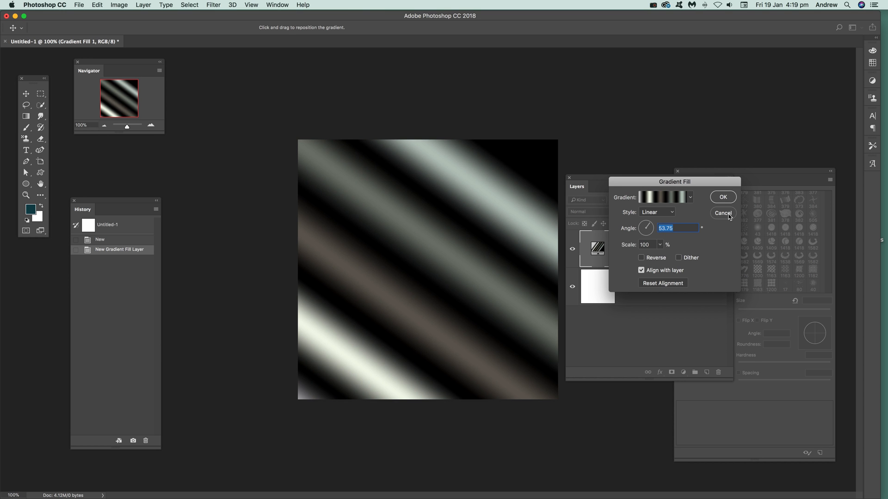
left_click(722, 197)
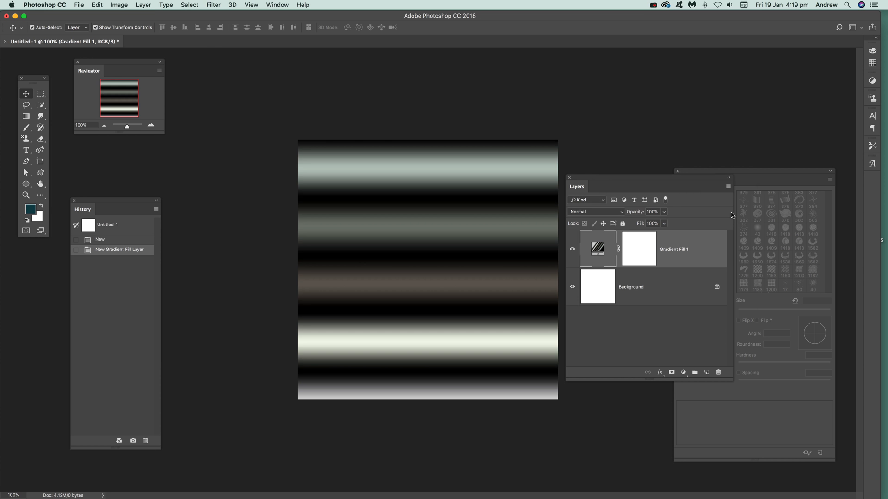
Step: Duplicate Gradient Fill 1 and give the copy a lilac-to-cyan gradient preset
left_click(143, 4)
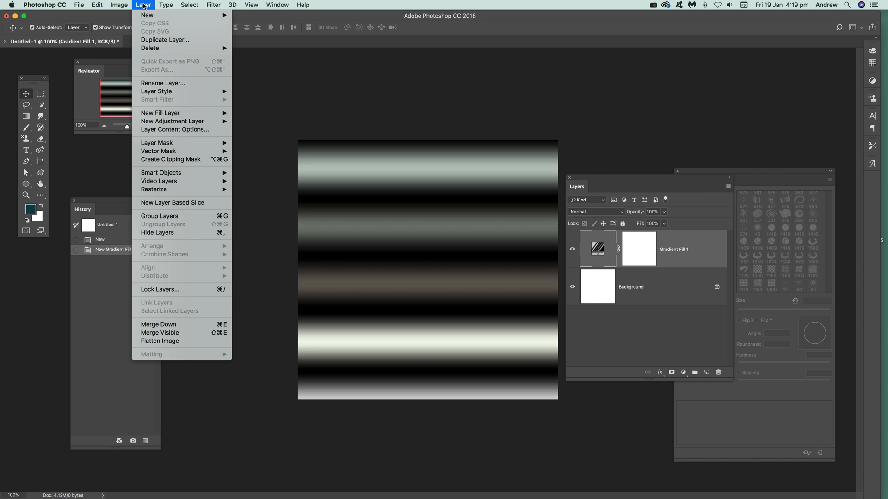
left_click(164, 40)
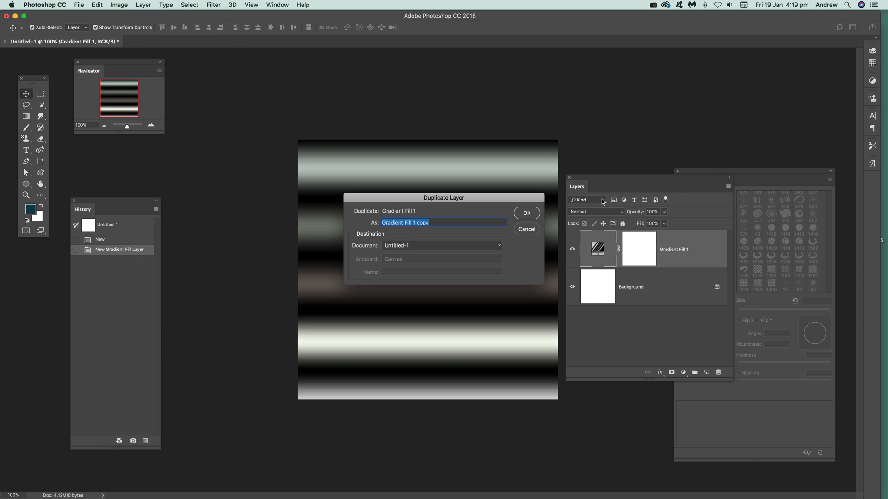
left_click(526, 212)
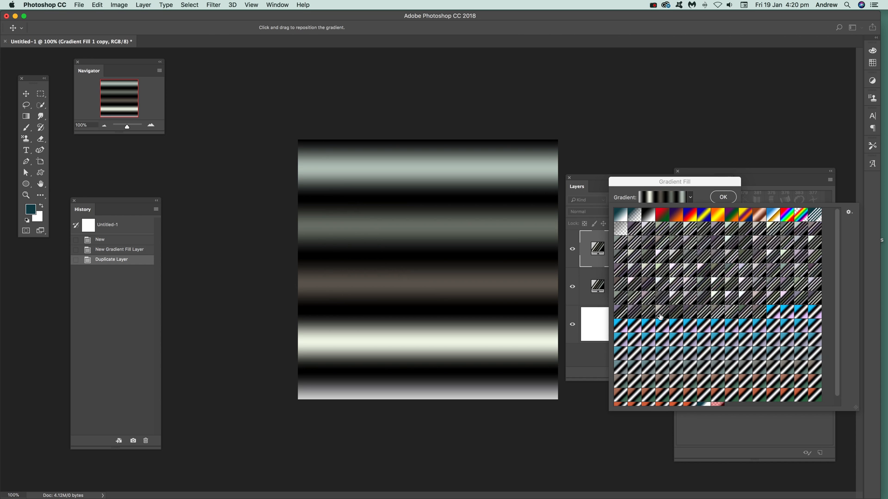
left_click(723, 197)
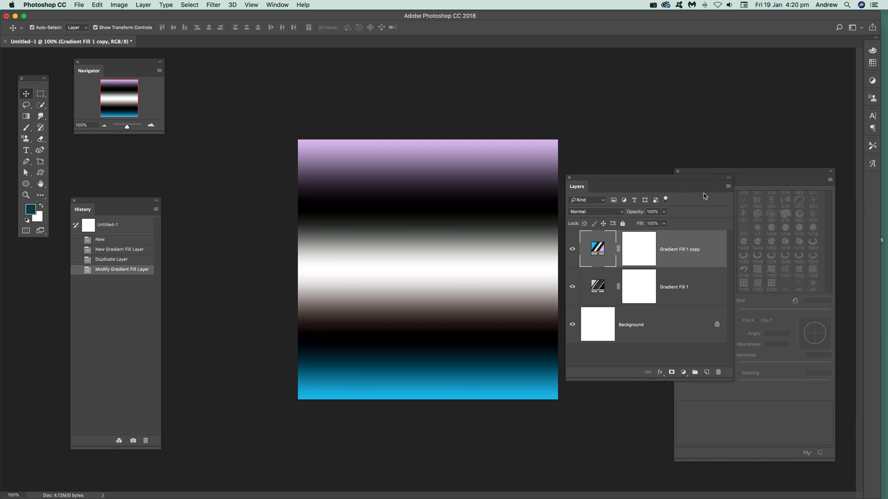
mouse_move(580, 219)
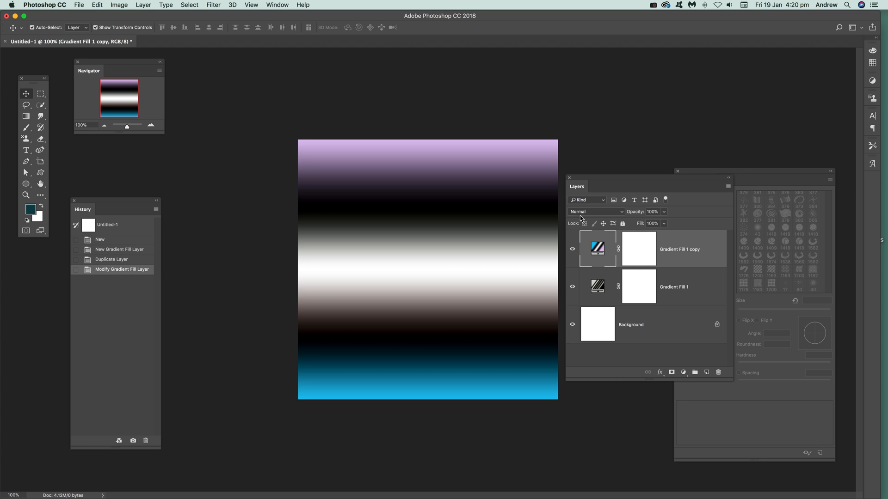
Step: Try Darken and Overlay on the copy, settle on Difference blending, then toggle the copy's visibility
left_click(595, 211)
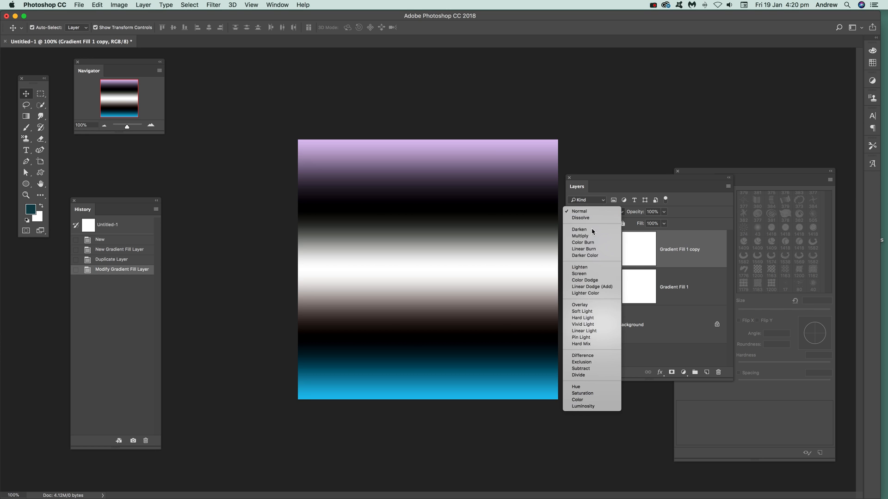
left_click(579, 230)
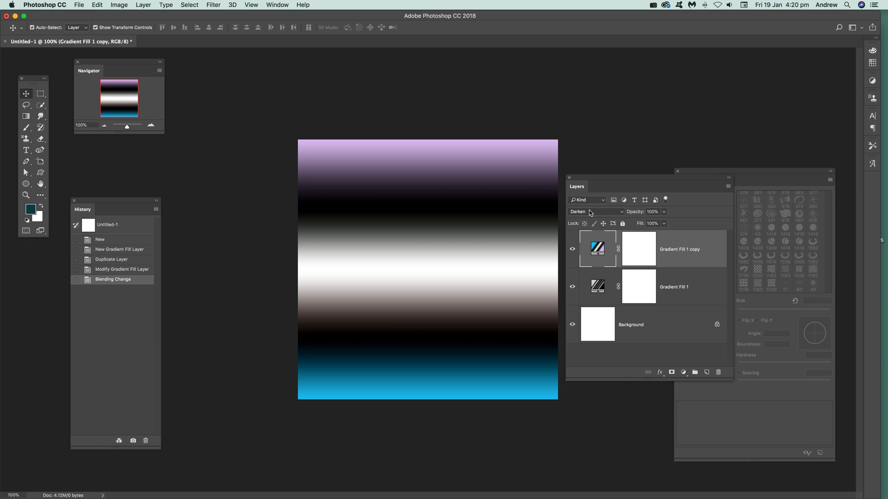
left_click(595, 211)
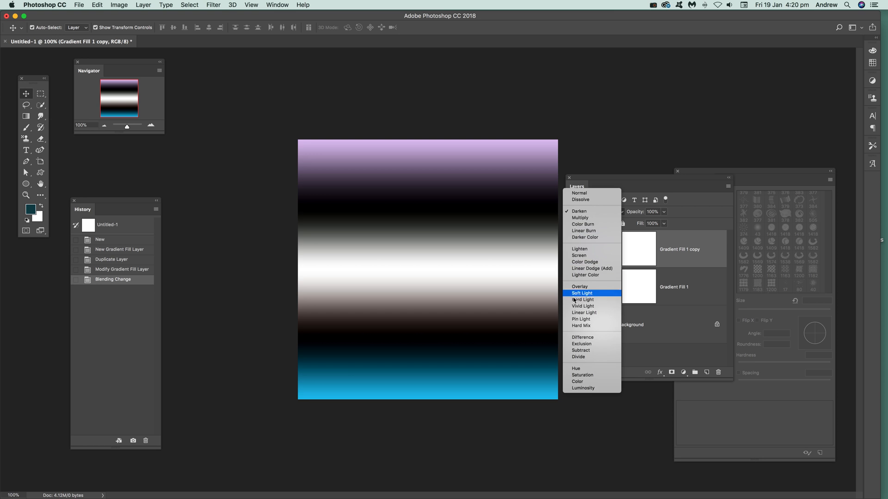
left_click(579, 286)
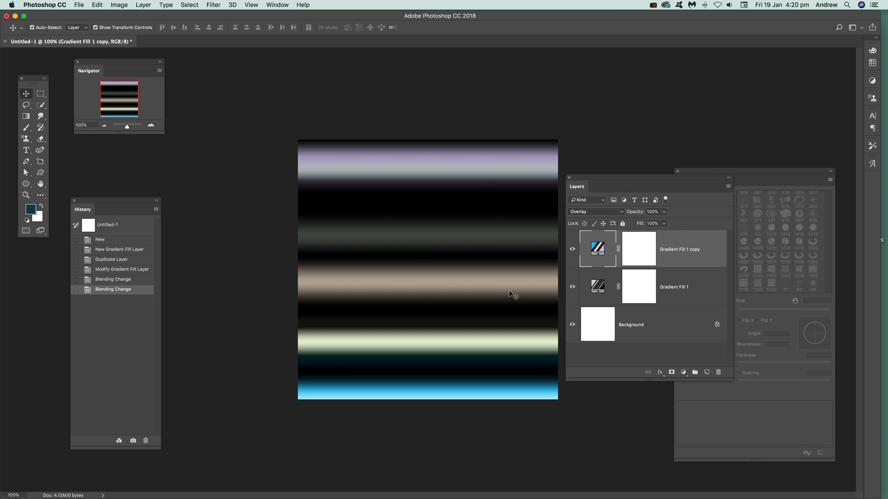
left_click(595, 211)
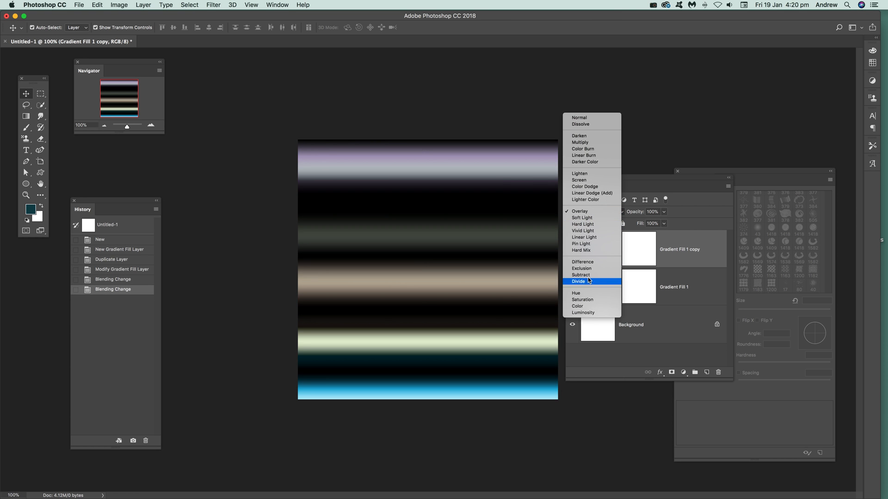
left_click(583, 262)
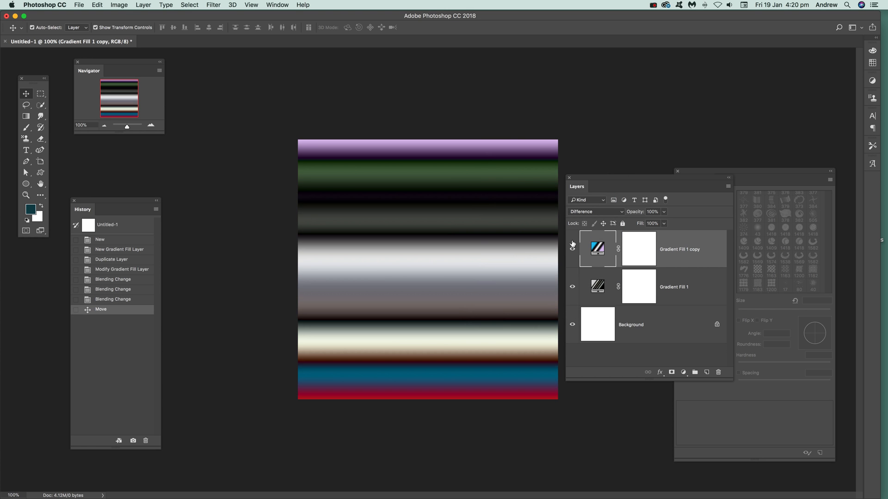
left_click(572, 244)
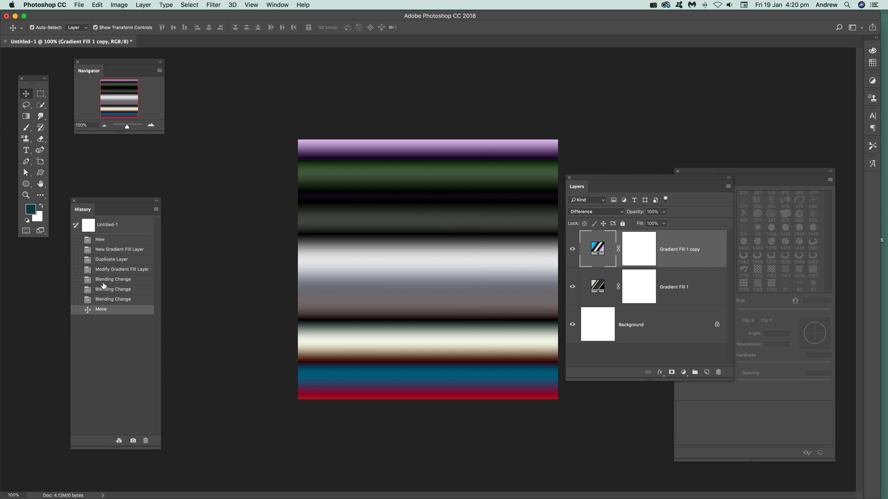
mouse_move(103, 275)
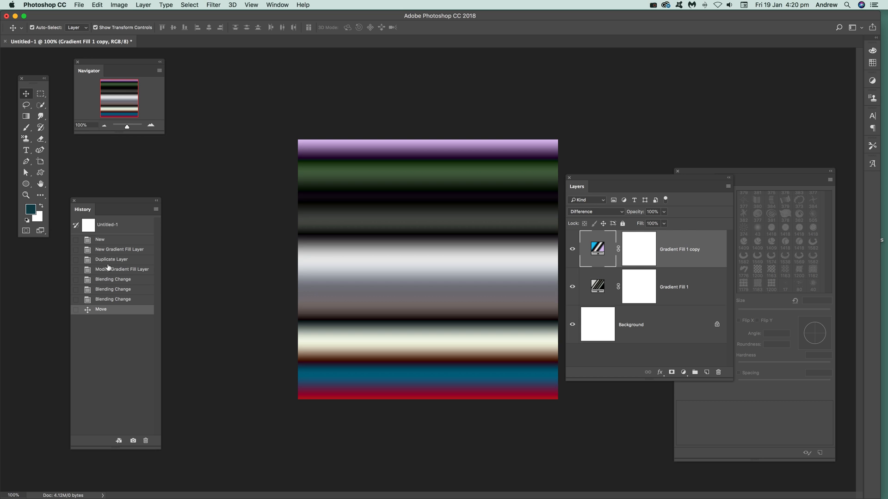
Step: Roll history back to the New Gradient Fill Layer state and convert that layer to a Smart Object
left_click(122, 250)
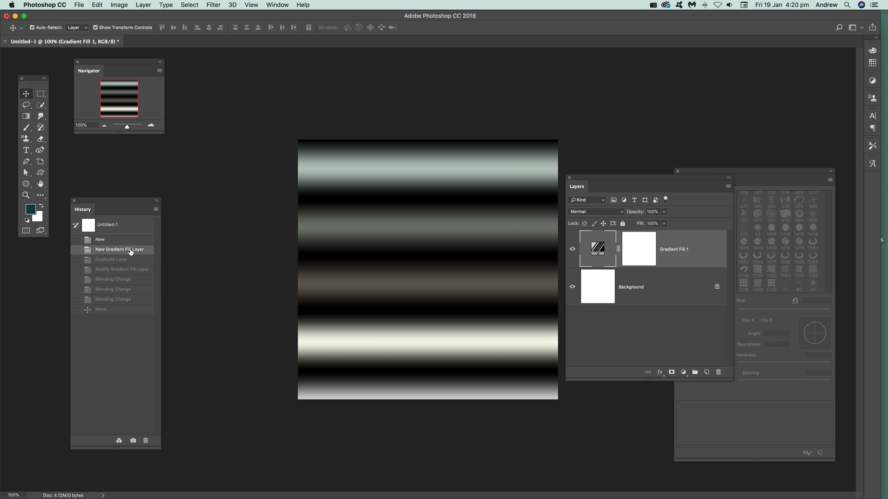
mouse_move(450, 108)
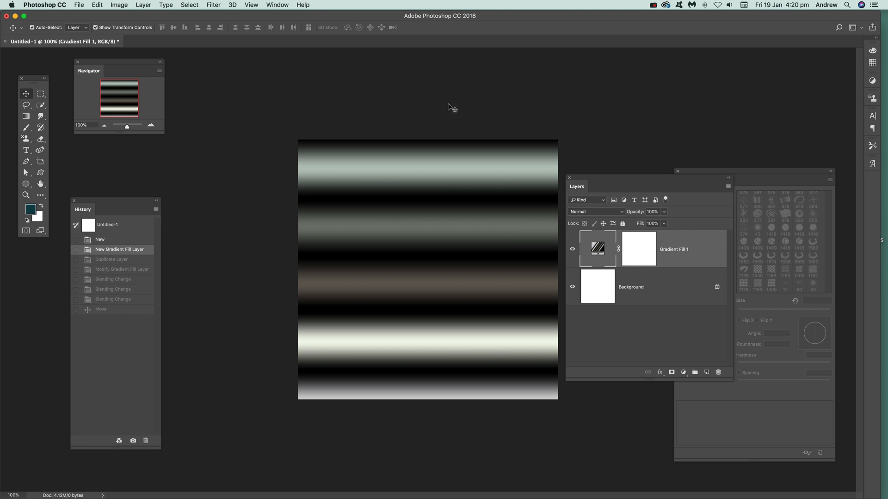
mouse_move(146, 5)
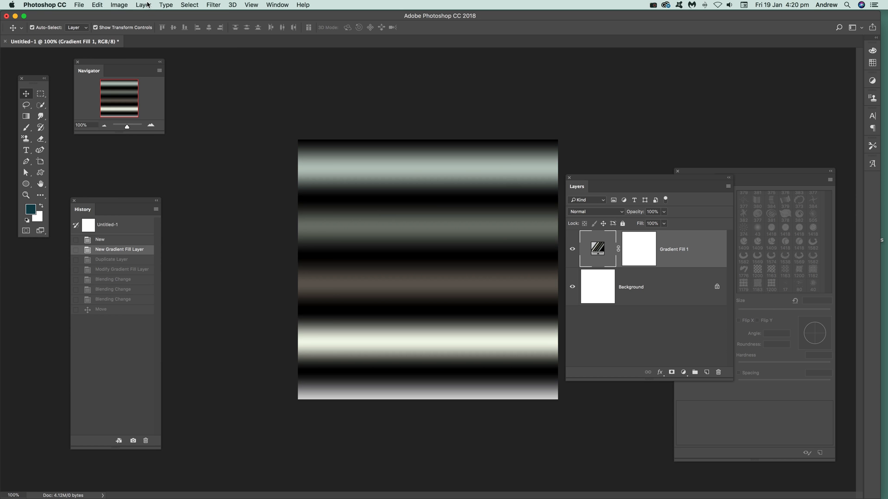
left_click(143, 4)
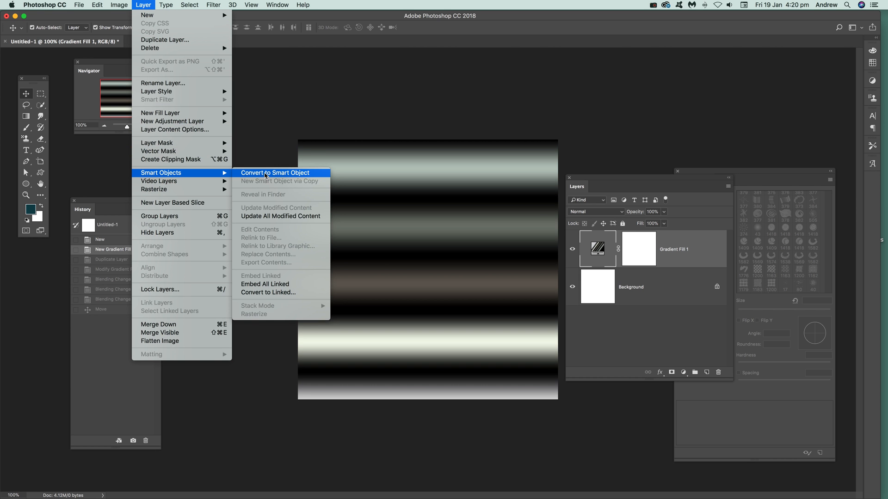
left_click(276, 173)
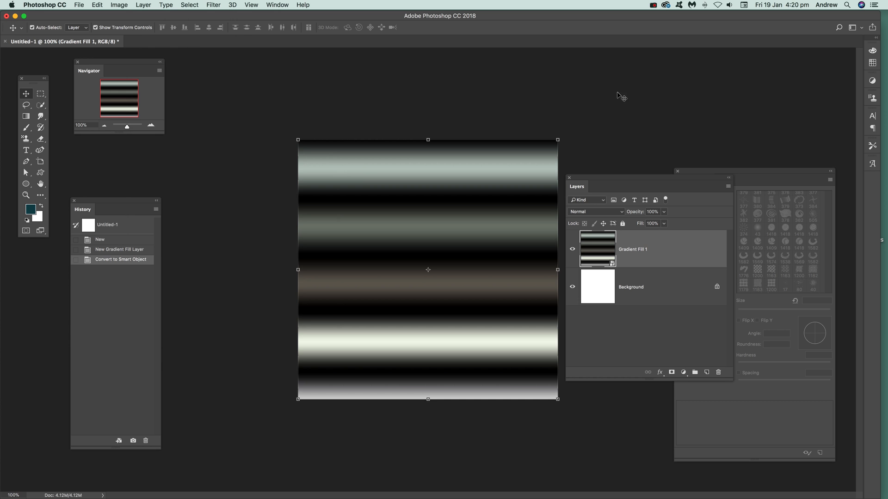
mouse_move(140, 11)
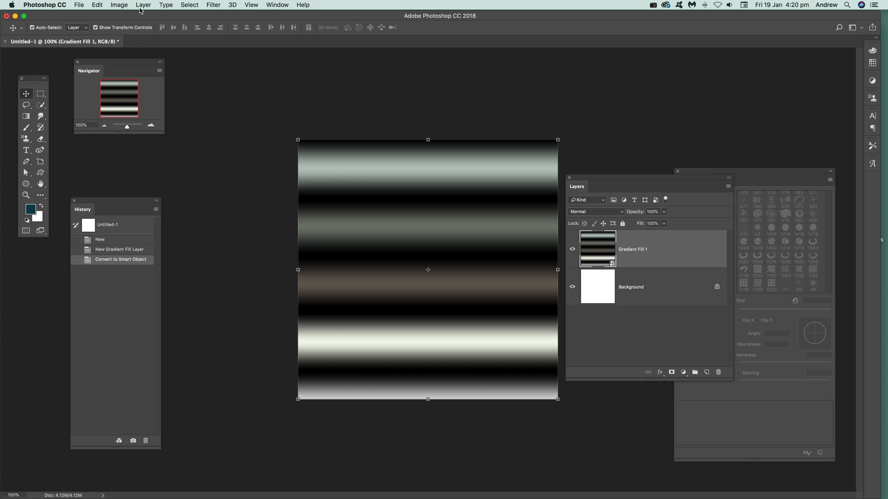
Step: Apply a Twirl distortion smart filter at angle 401 to the striped gradient
left_click(213, 4)
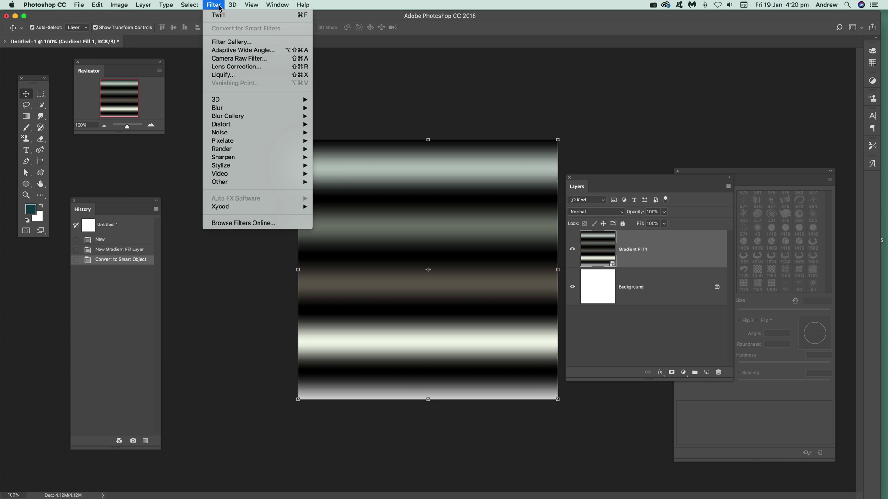
mouse_move(215, 100)
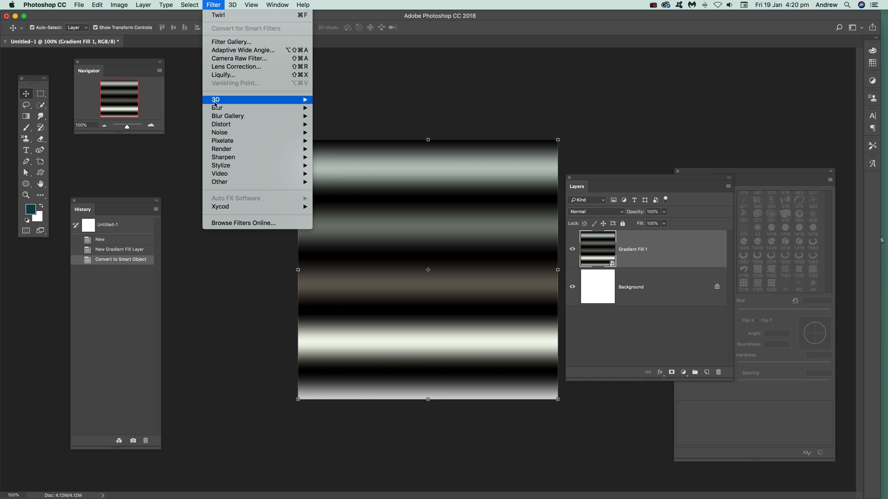
mouse_move(221, 124)
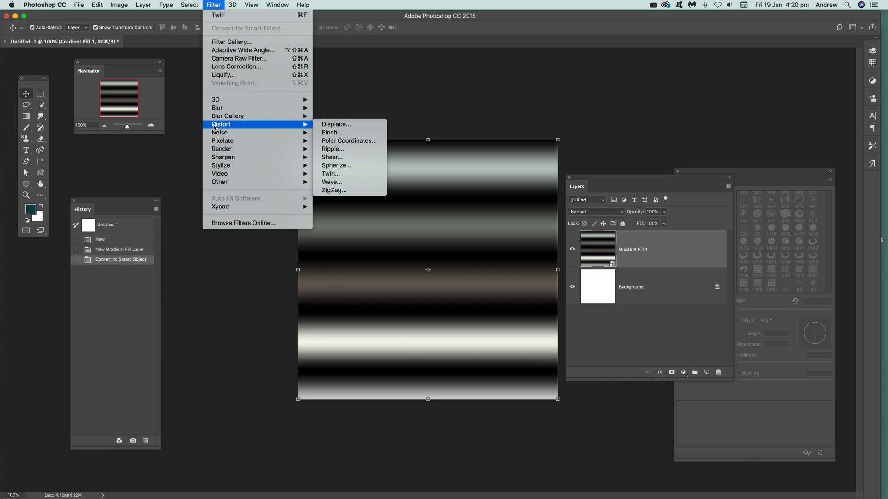
mouse_move(348, 174)
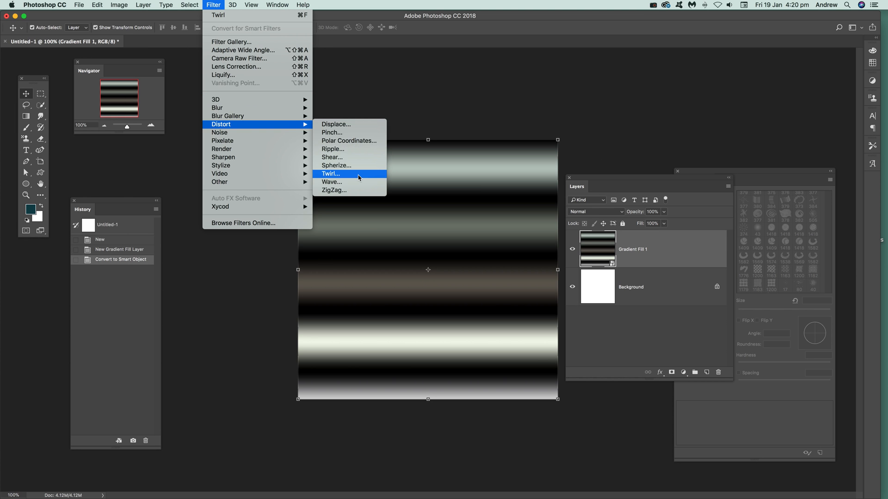
left_click(331, 173)
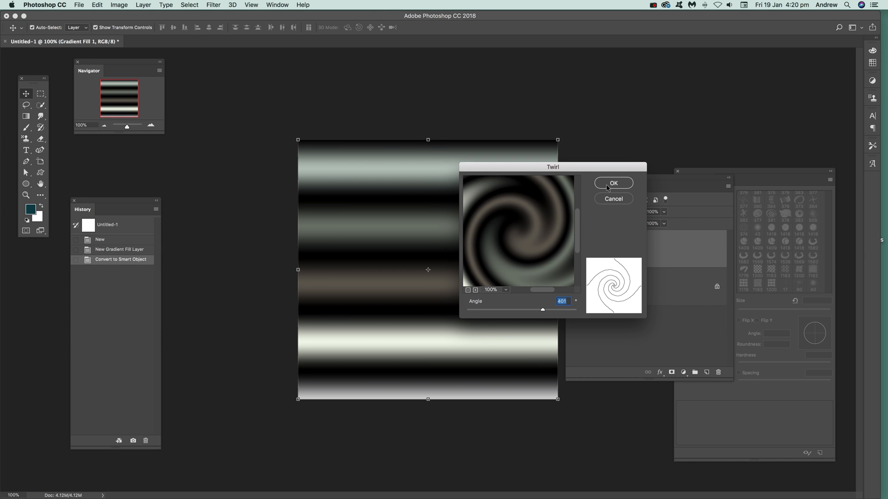
left_click(612, 183)
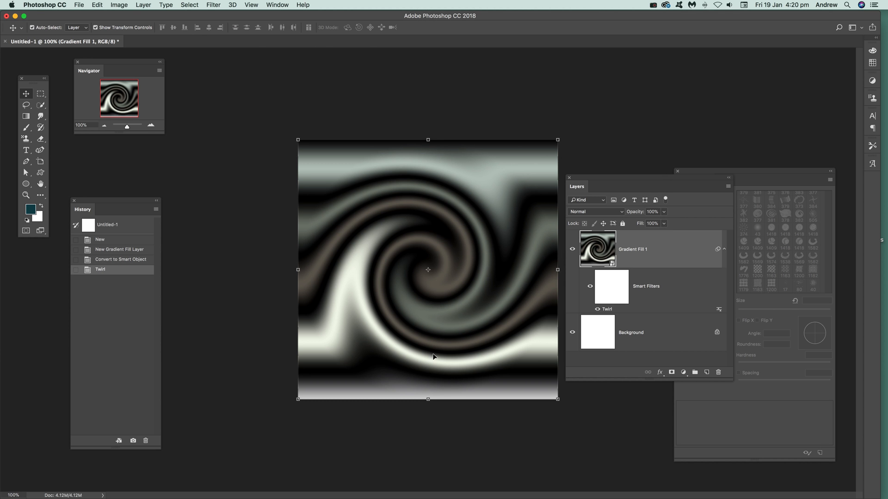
mouse_move(146, 6)
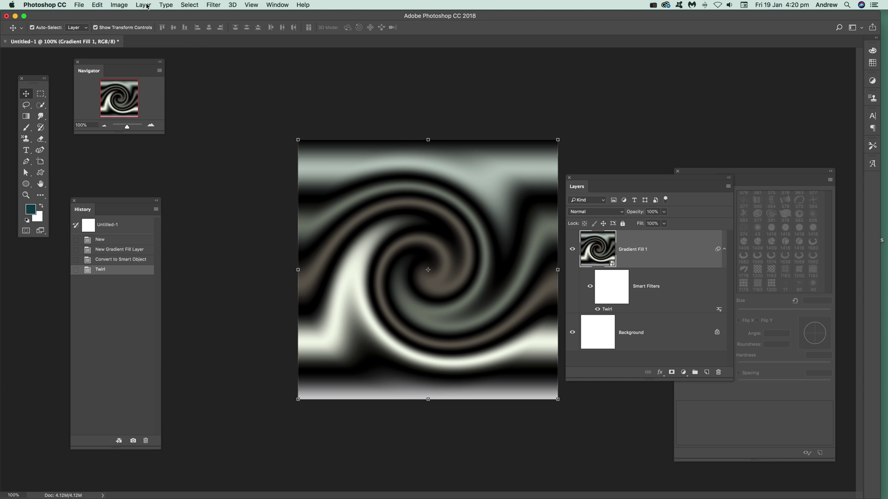
Step: Duplicate the twirled layer as Gradient Fill 1 copy, rotated a quarter turn over the original
left_click(142, 5)
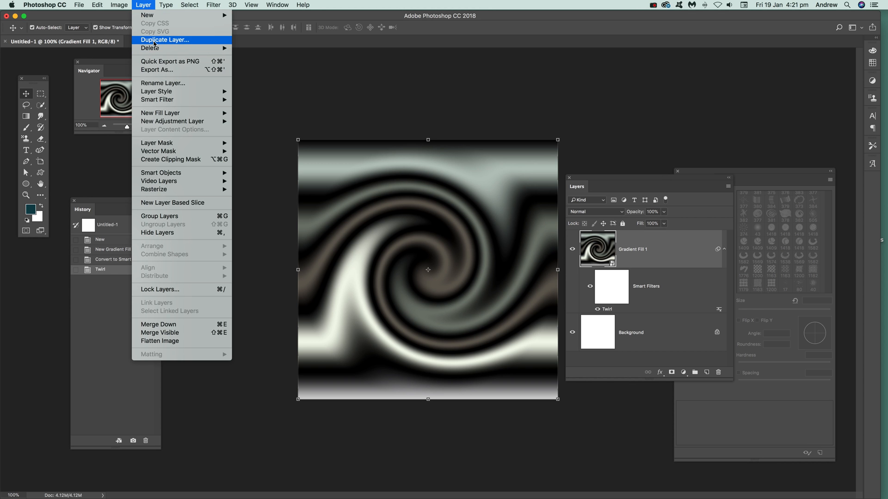
left_click(165, 39)
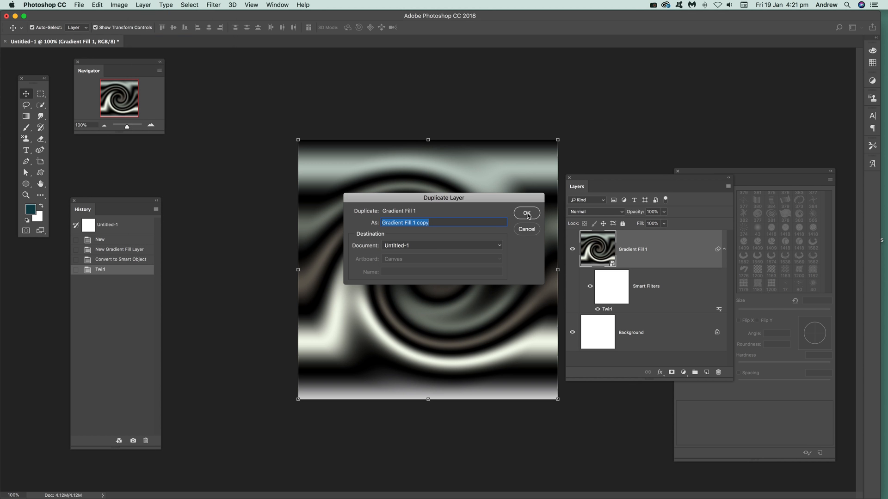
left_click(526, 212)
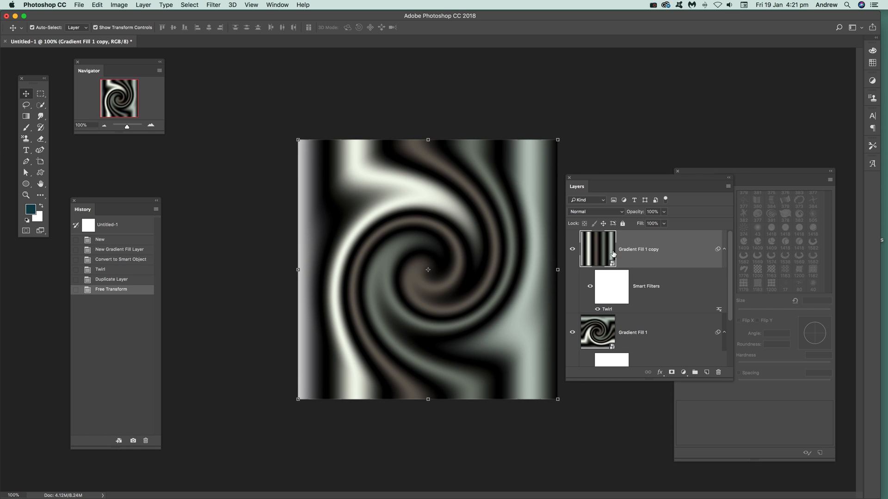
left_click(595, 212)
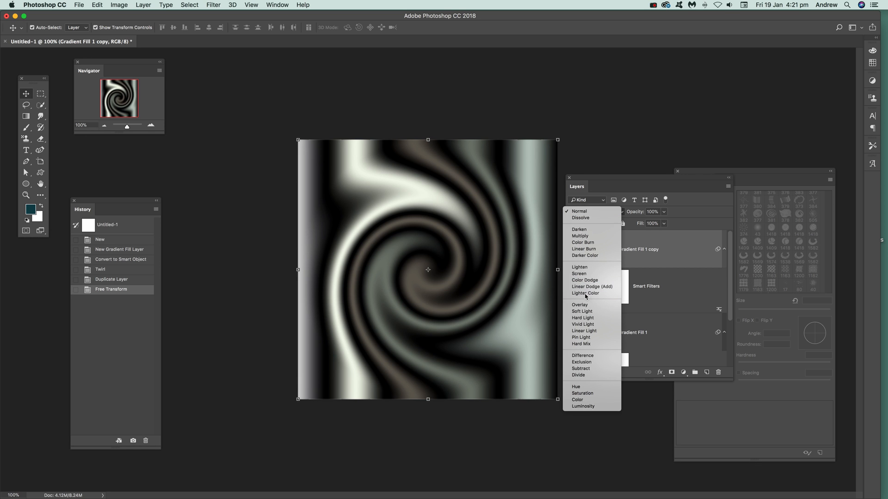
Step: Try Lighten on the rotated copy, then blend it with Difference for a tiled stained-glass swirl
left_click(579, 267)
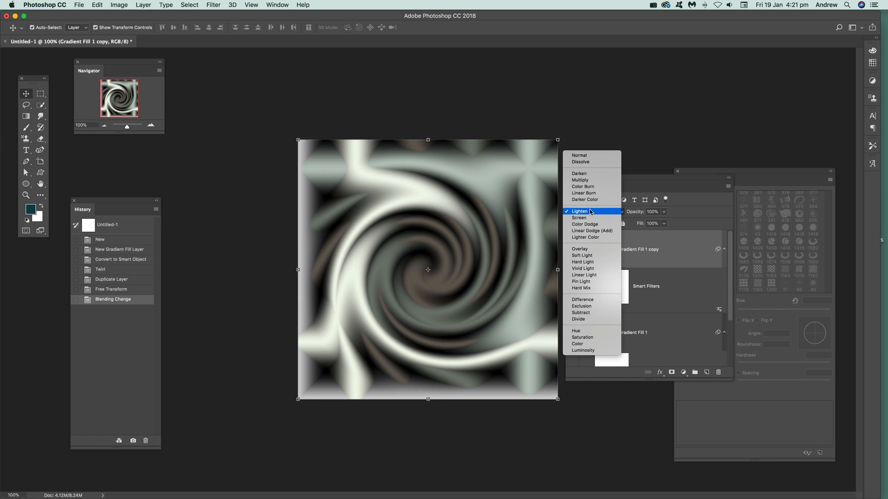
left_click(582, 299)
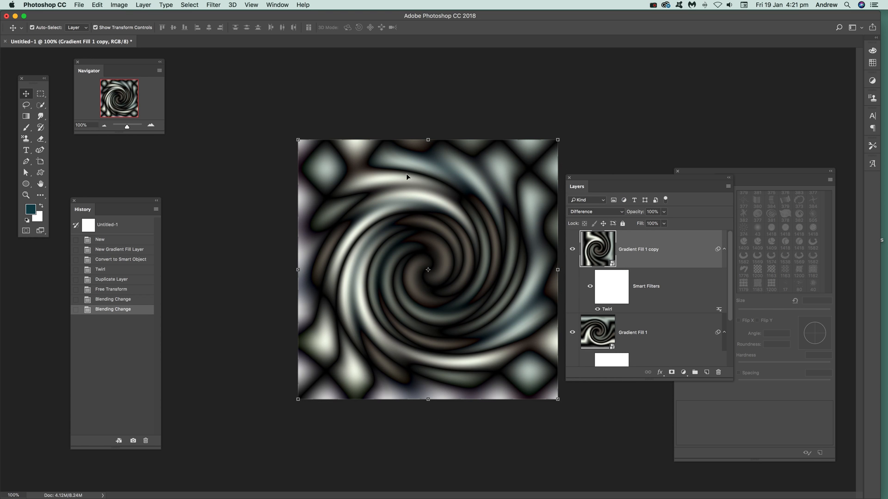
mouse_move(388, 318)
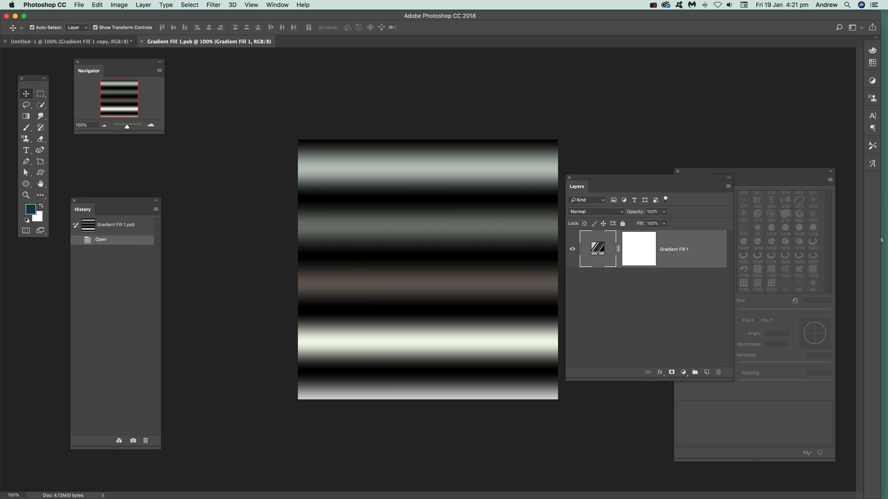
Step: Swap the smart object's gradient to a yellow-red-blue preset and save it to update the composition
double_click(595, 250)
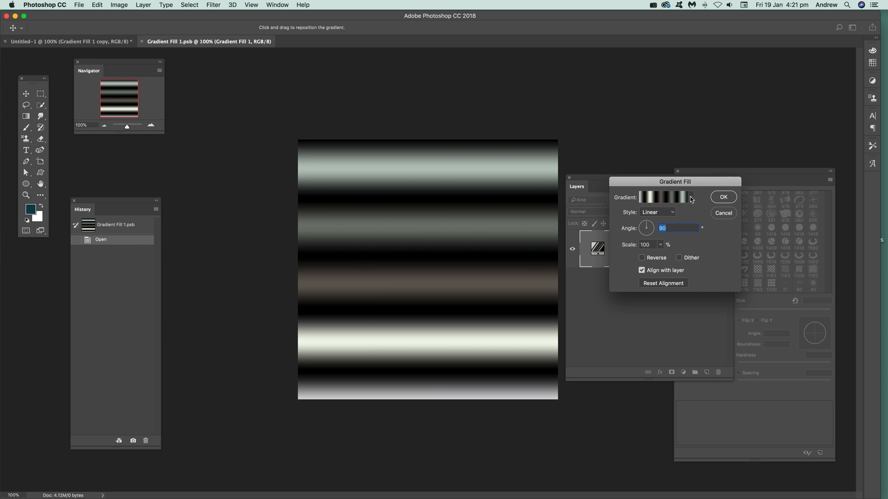
left_click(689, 197)
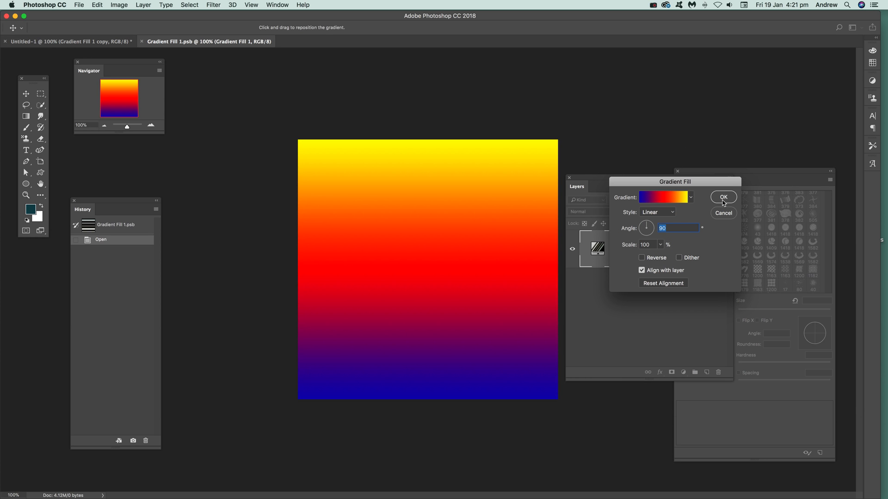
left_click(723, 197)
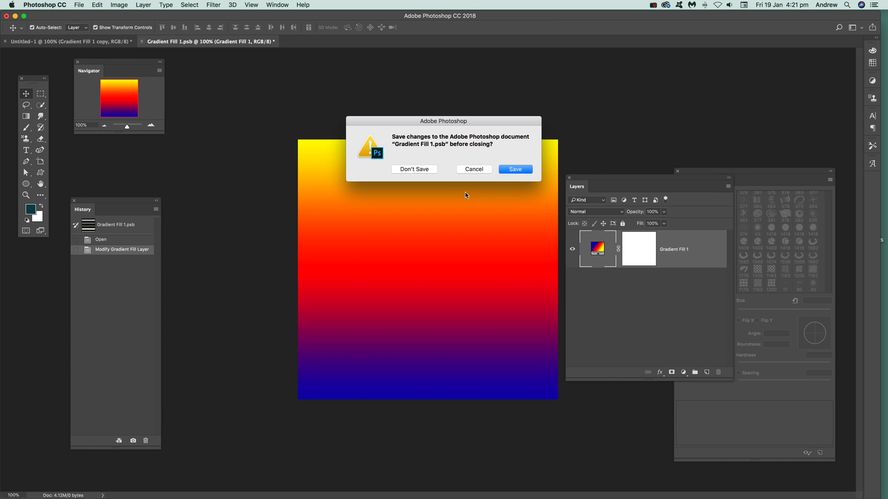
left_click(414, 169)
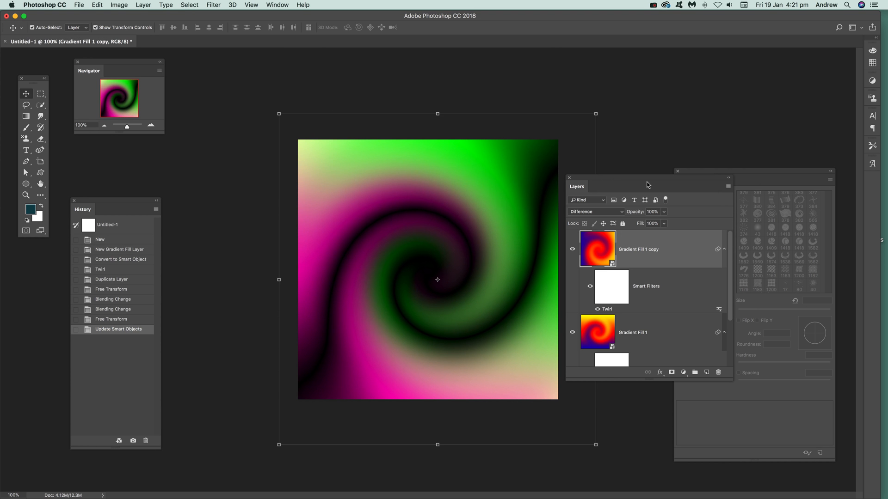
mouse_move(498, 264)
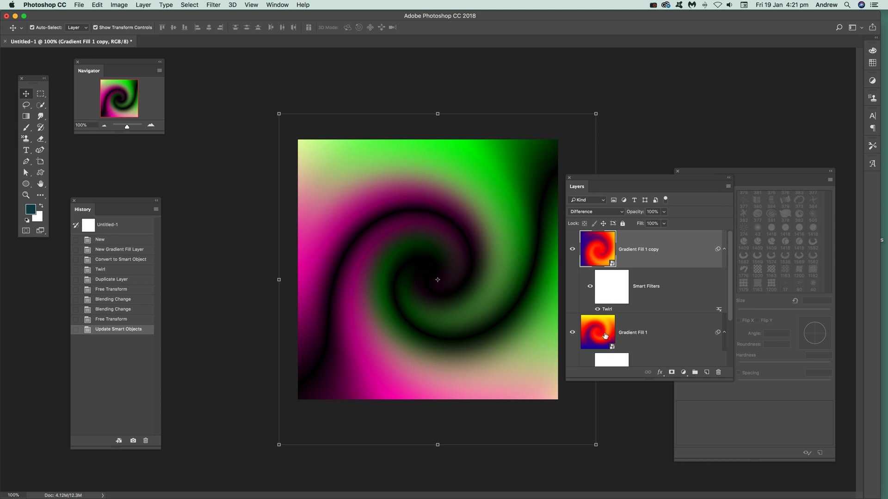
mouse_move(474, 308)
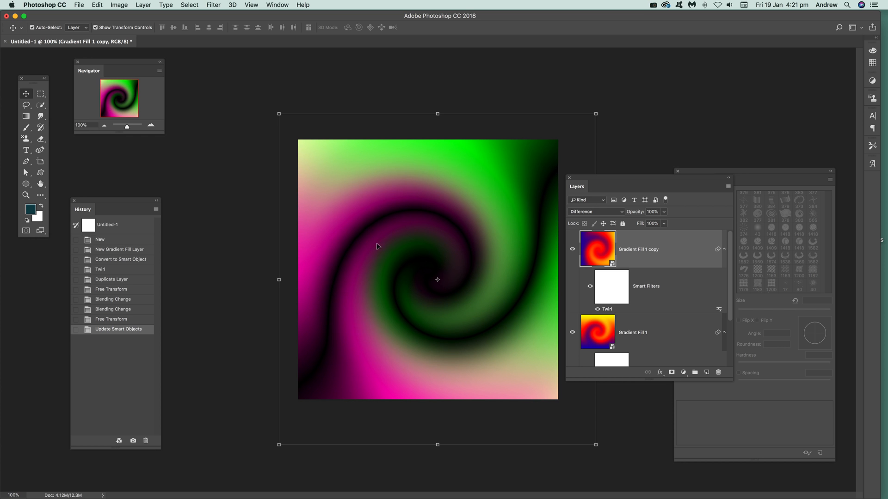
mouse_move(120, 251)
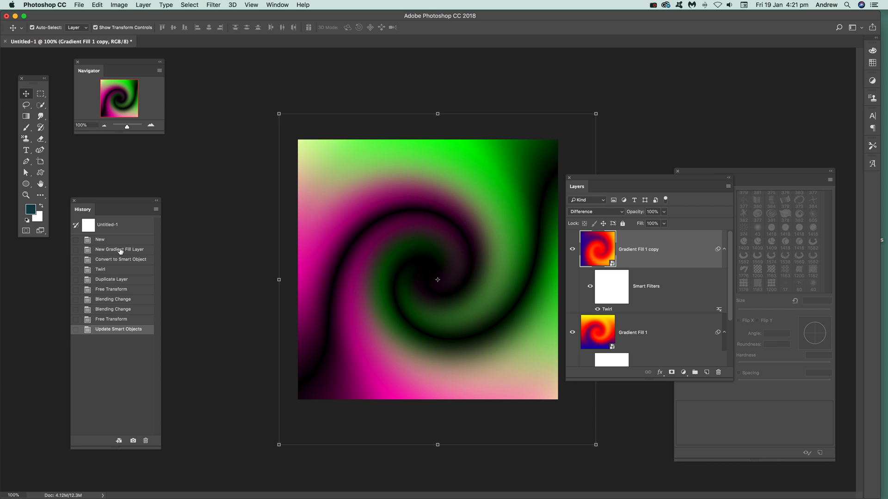
Step: Roll history back to the single grey striped gradient fill layer
left_click(118, 249)
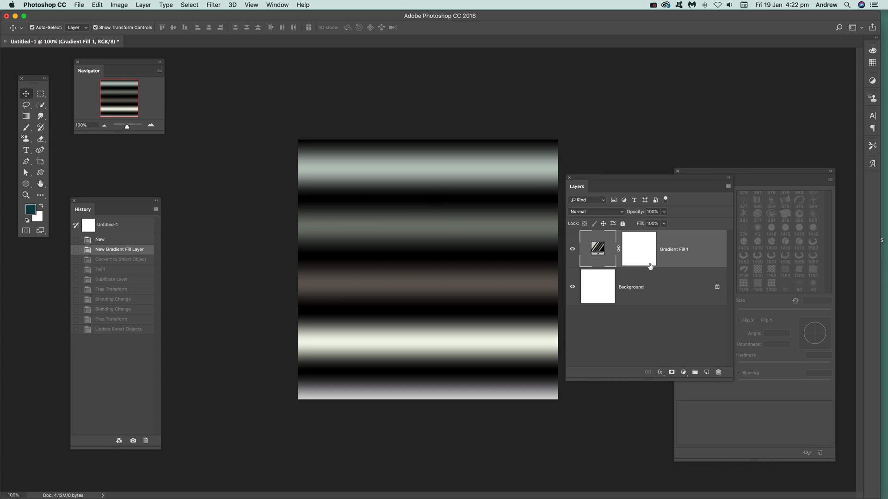
mouse_move(638, 254)
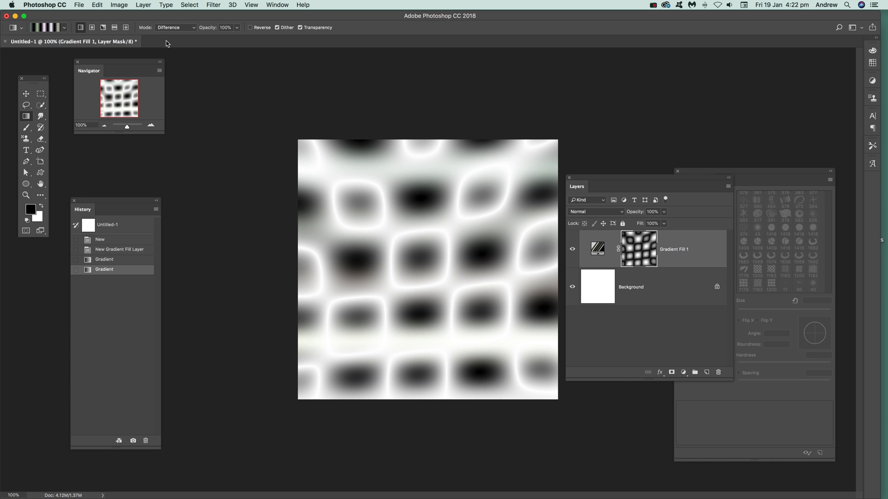
mouse_move(580, 273)
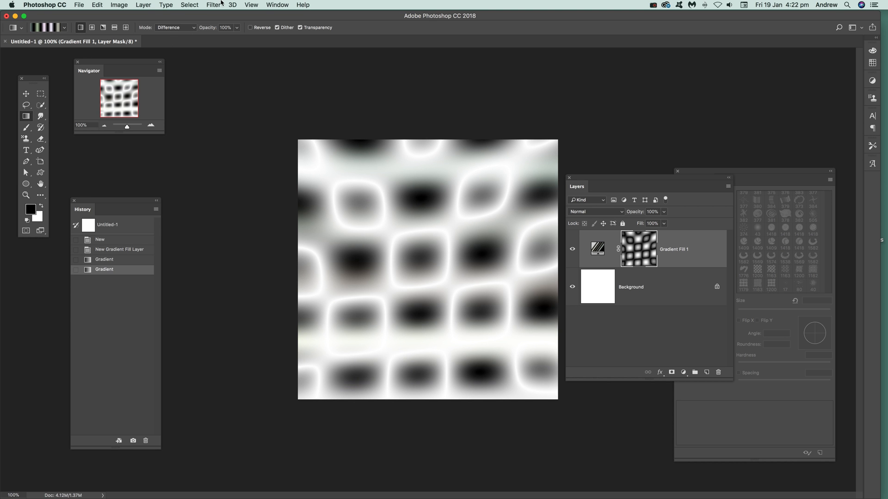
Step: Apply a 59-pixel Gaussian Blur to the layer mask, then target the gradient fill thumbnail
left_click(214, 5)
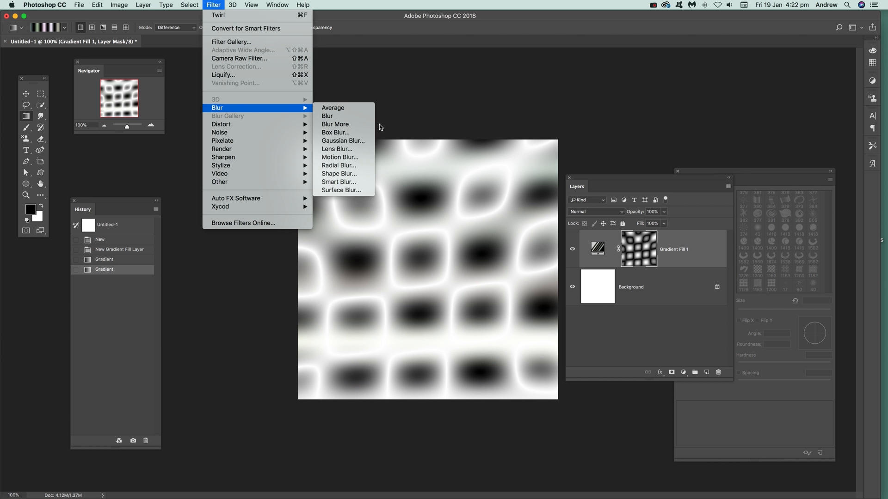
mouse_move(343, 140)
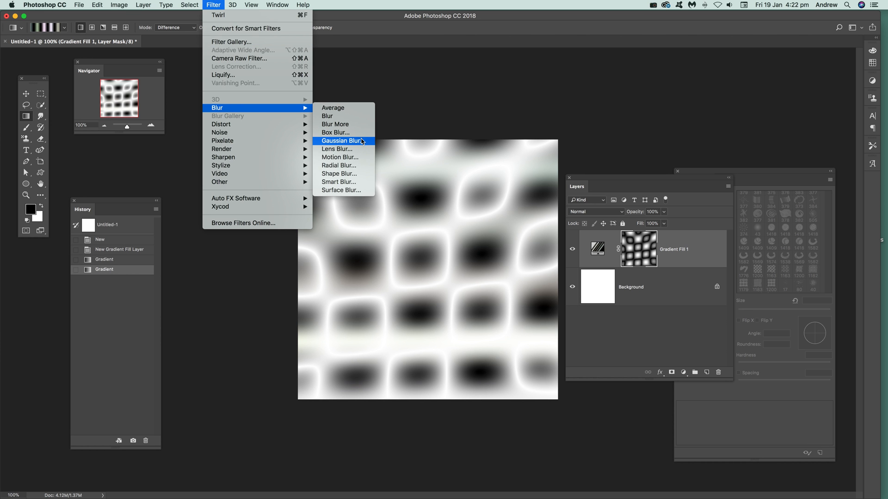
left_click(342, 140)
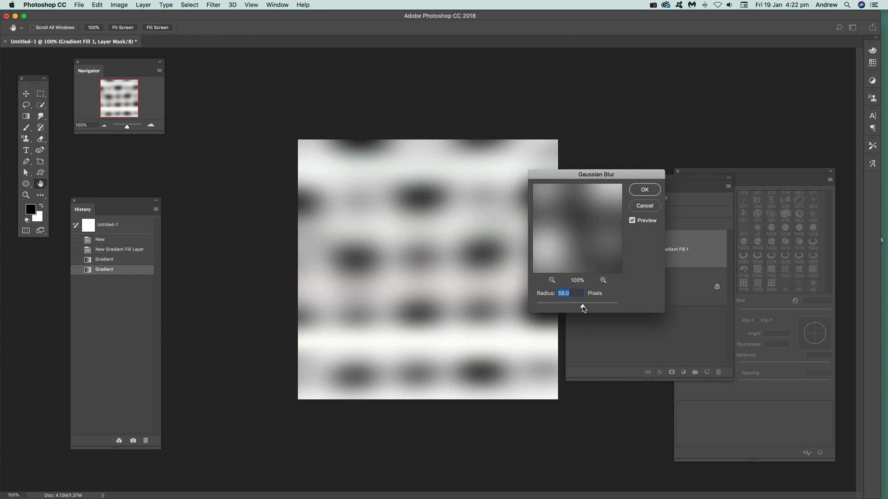
left_click(644, 189)
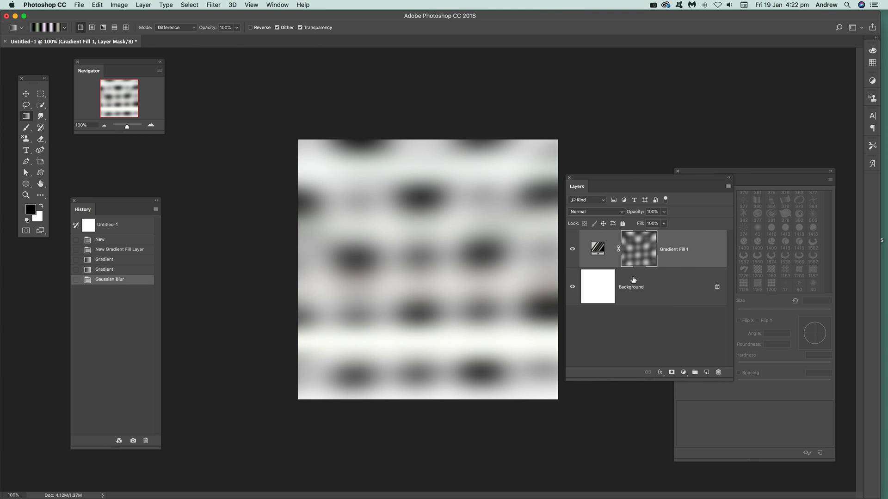
left_click(596, 249)
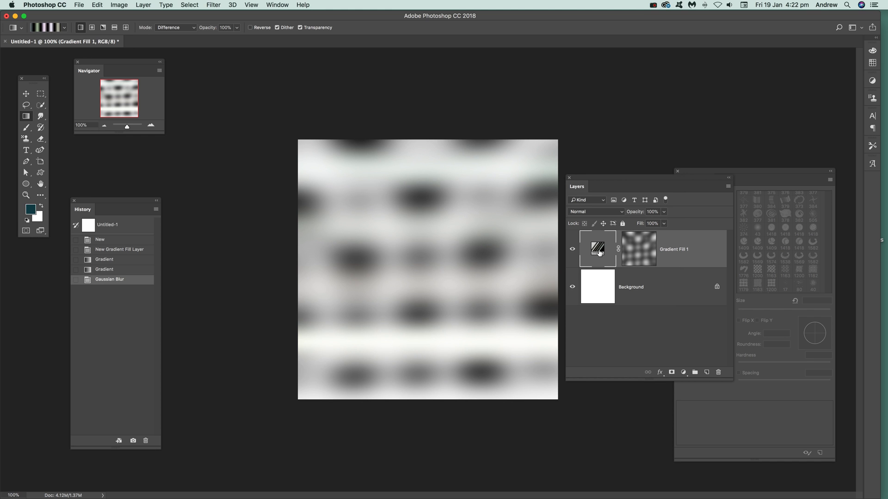
mouse_move(645, 244)
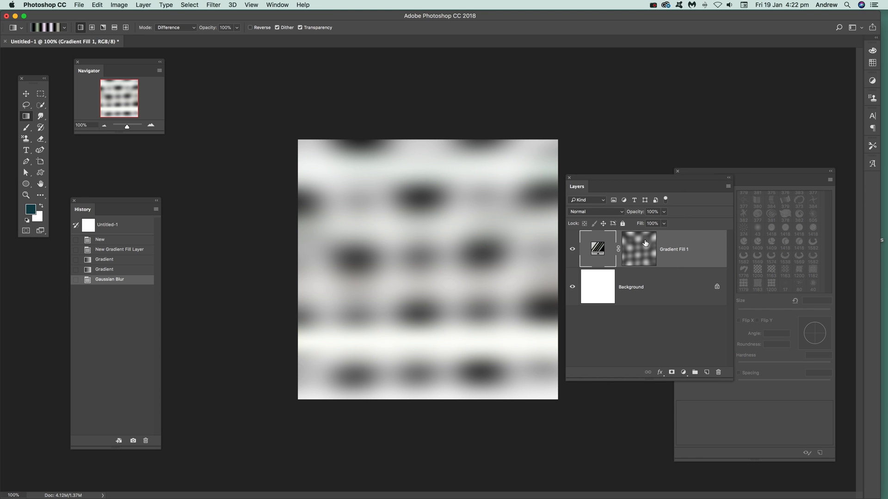
mouse_move(331, 48)
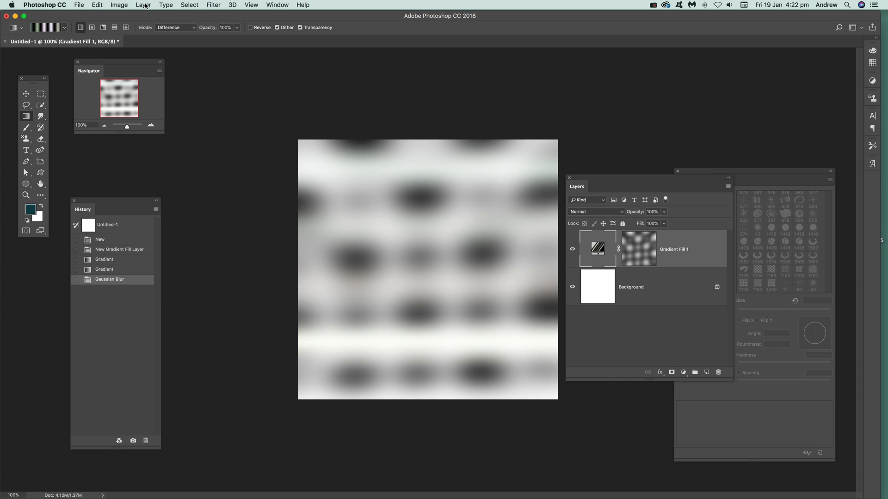
Step: Duplicate the blurred gradient layer as 'Gradient Fill 1 copy', transform it and blend with Difference
left_click(143, 4)
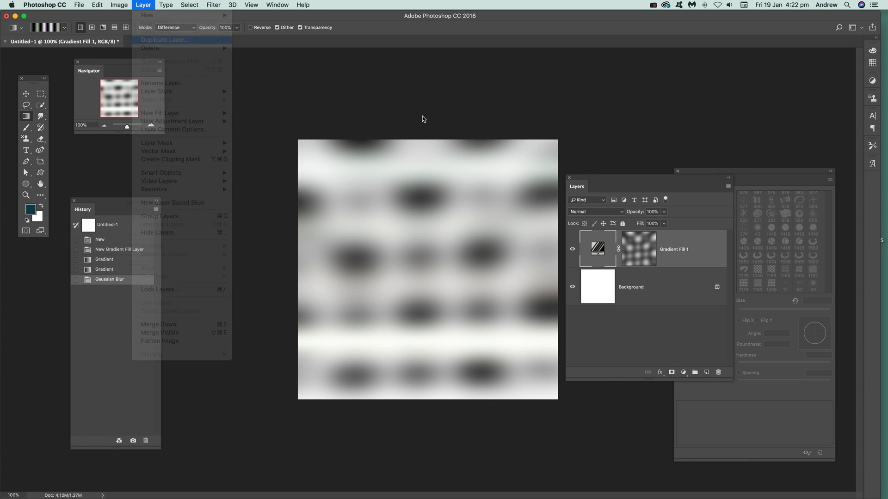
left_click(164, 40)
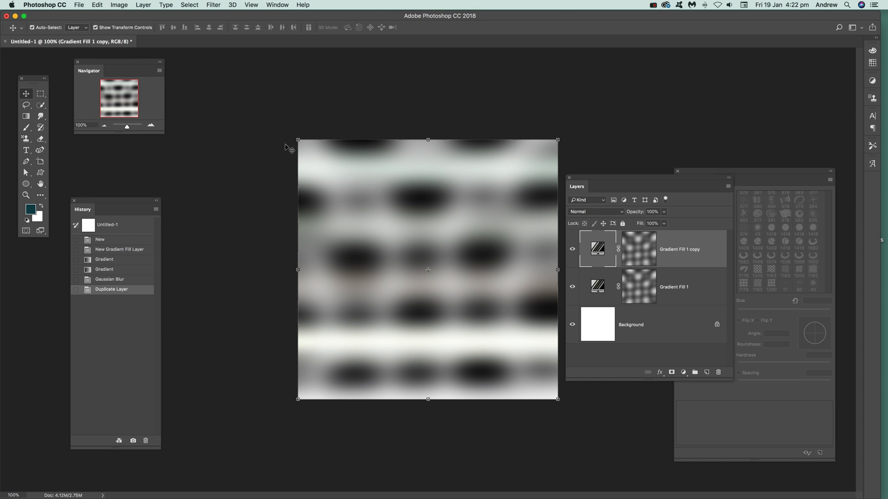
mouse_move(565, 136)
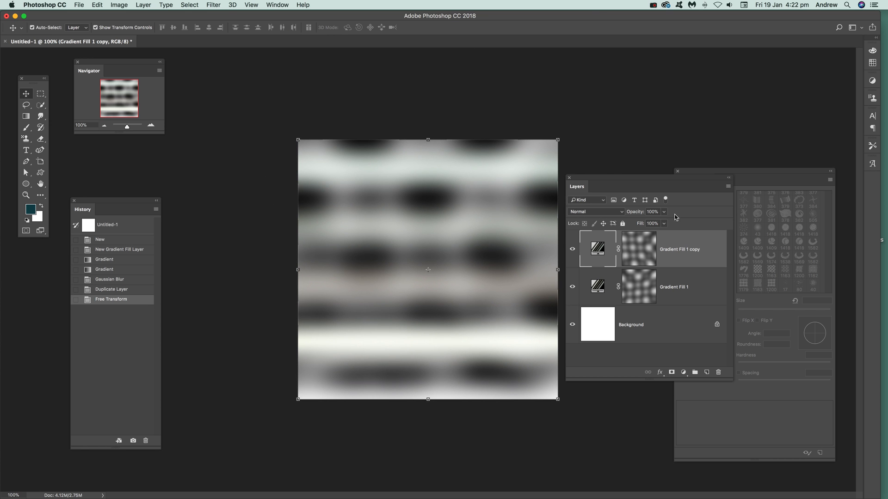
left_click(594, 211)
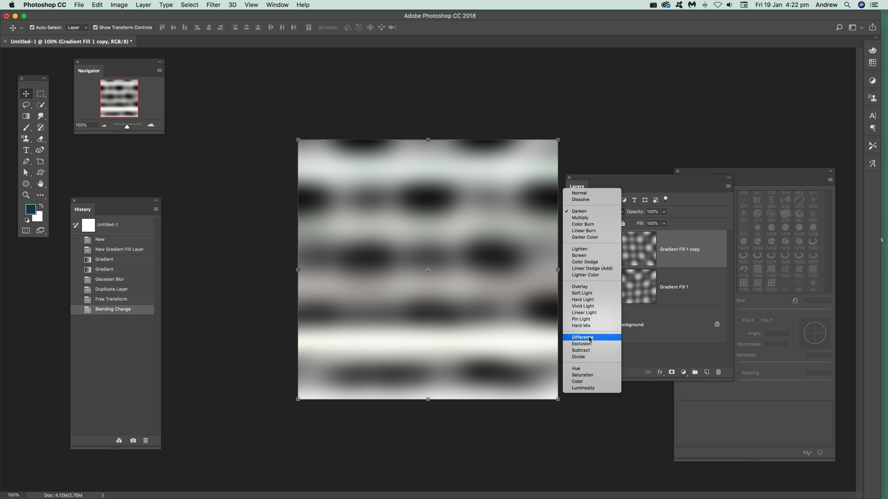
left_click(581, 337)
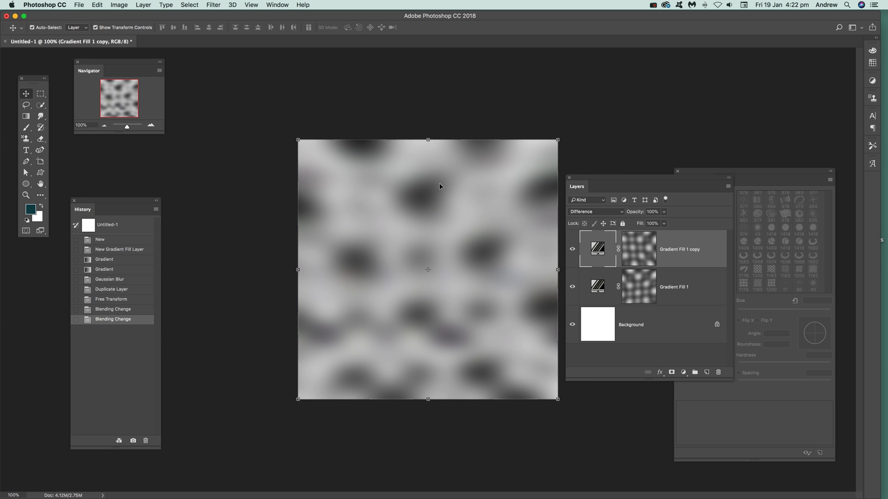
mouse_move(413, 350)
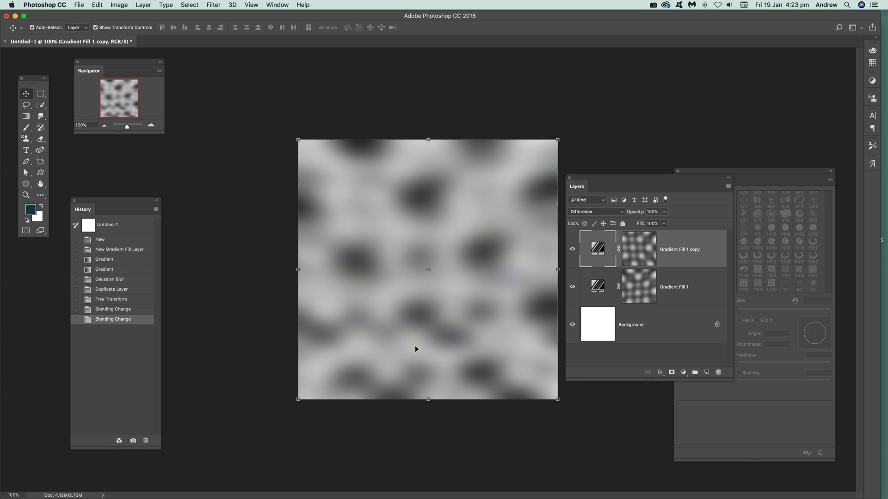
mouse_move(536, 350)
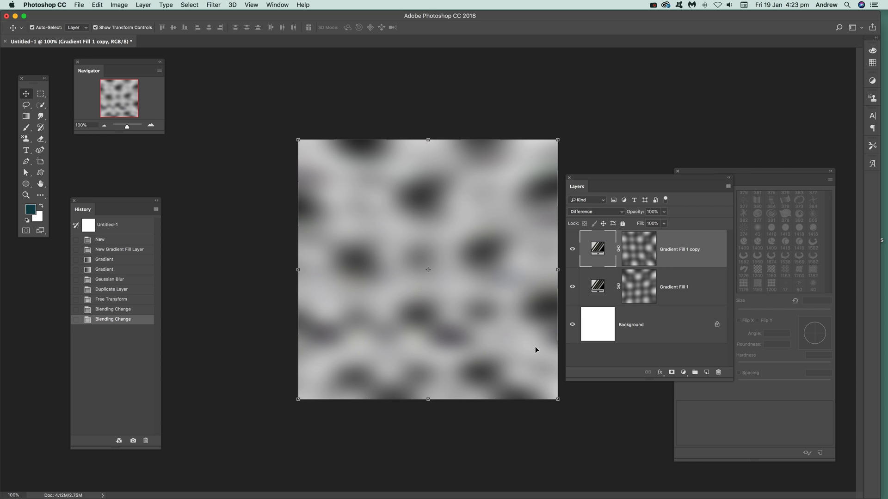
mouse_move(619, 253)
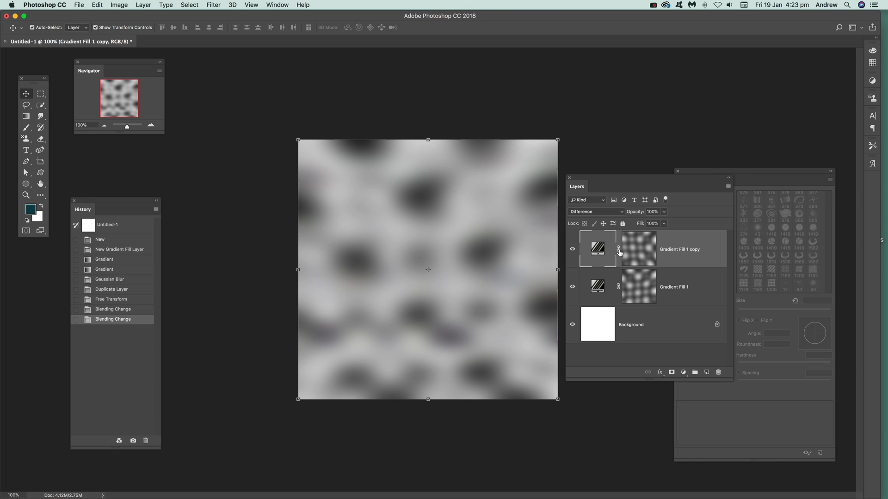